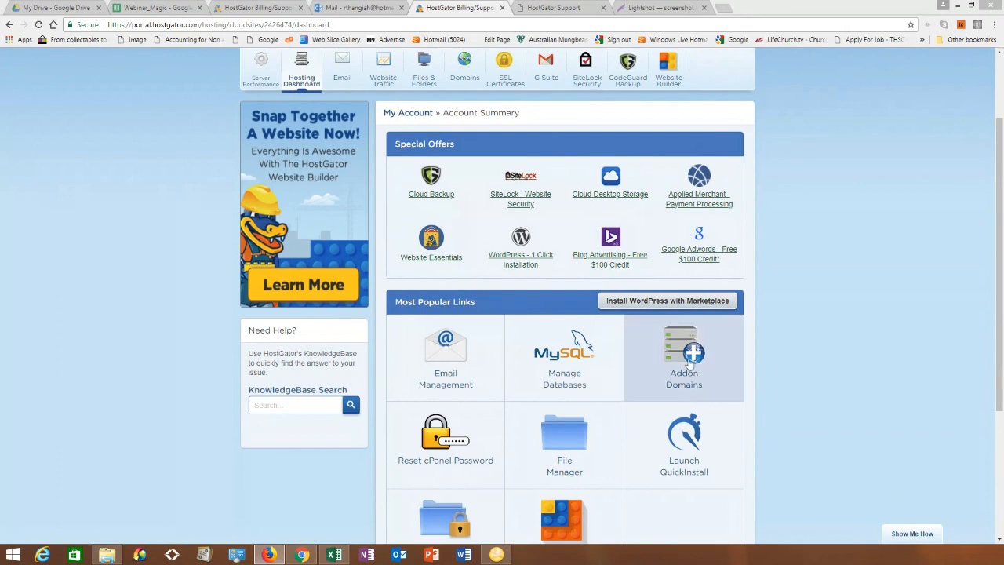
- Open Addon Domains from the dashboard's Most Popular Links, reaching a 403 Forbidden page
{"action": "left_click", "coordinate": [683, 357]}
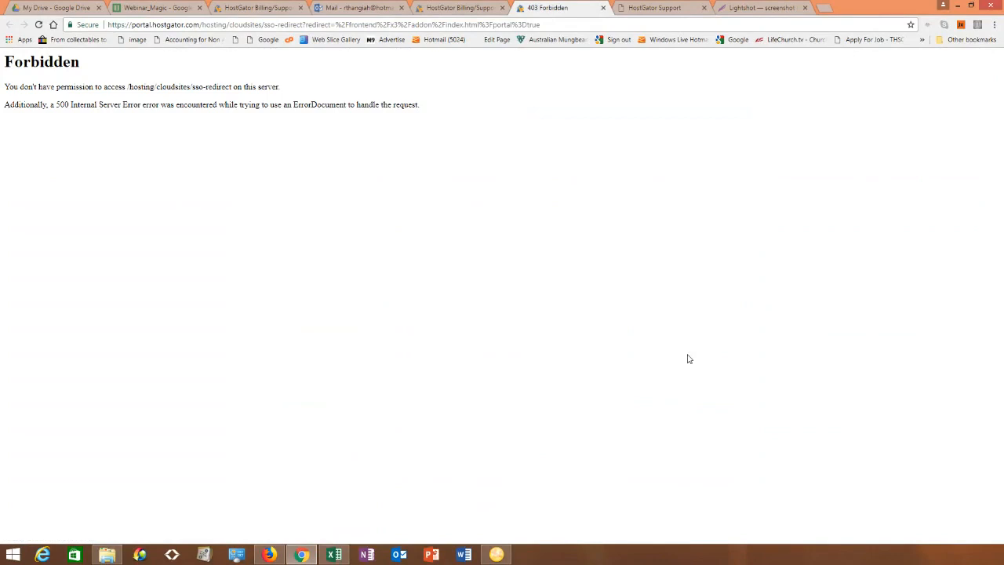
{"action": "mouse_move", "coordinate": [22, 88]}
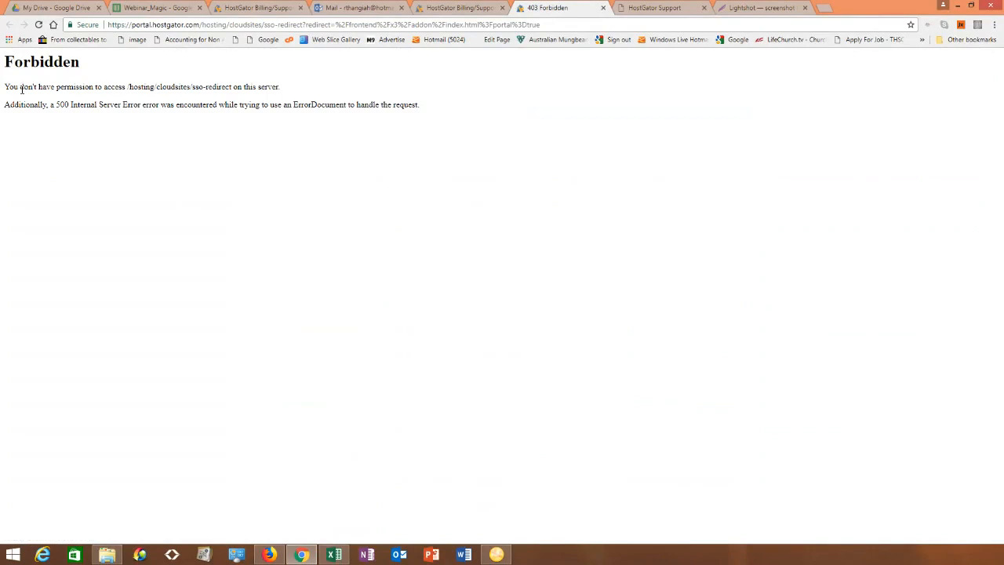
{"action": "mouse_move", "coordinate": [112, 99]}
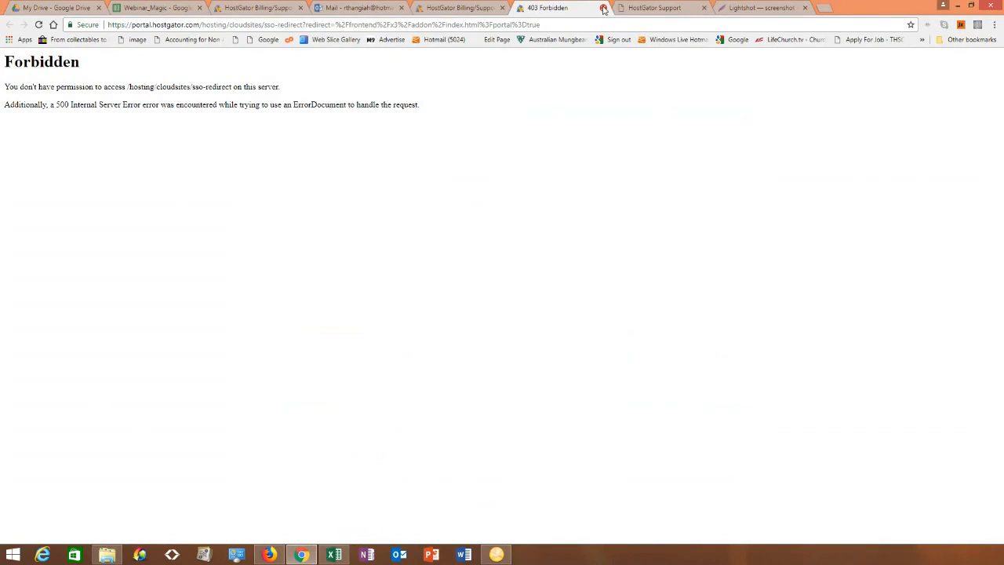
{"action": "mouse_move", "coordinate": [577, 182]}
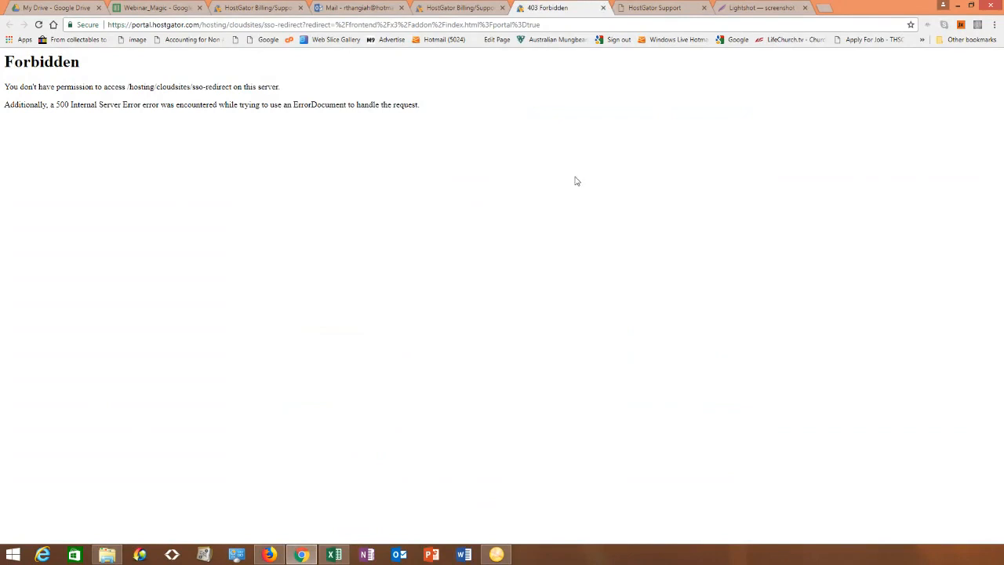